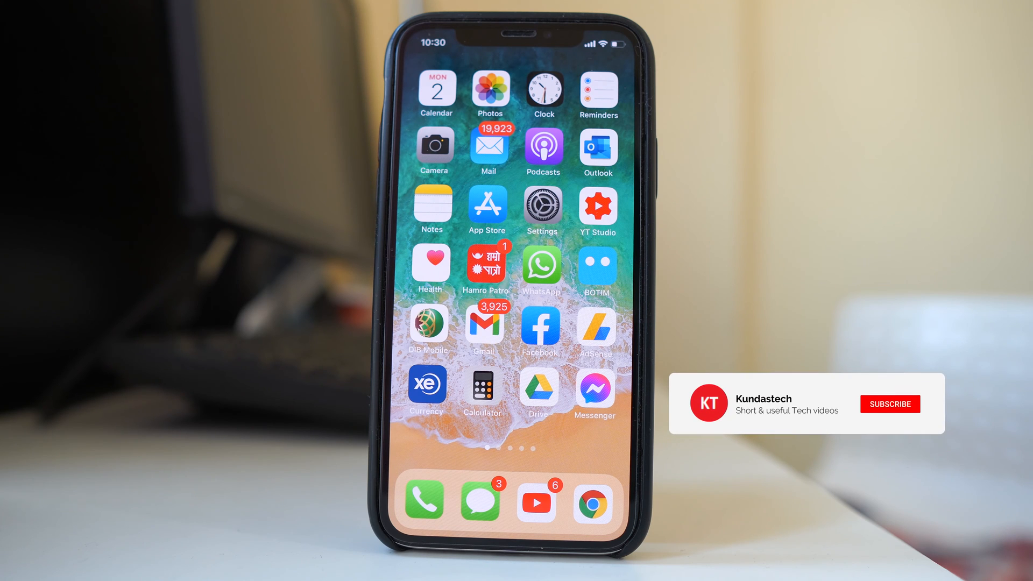
- Reach the Background App Refresh list via Settings > General
click(889, 403)
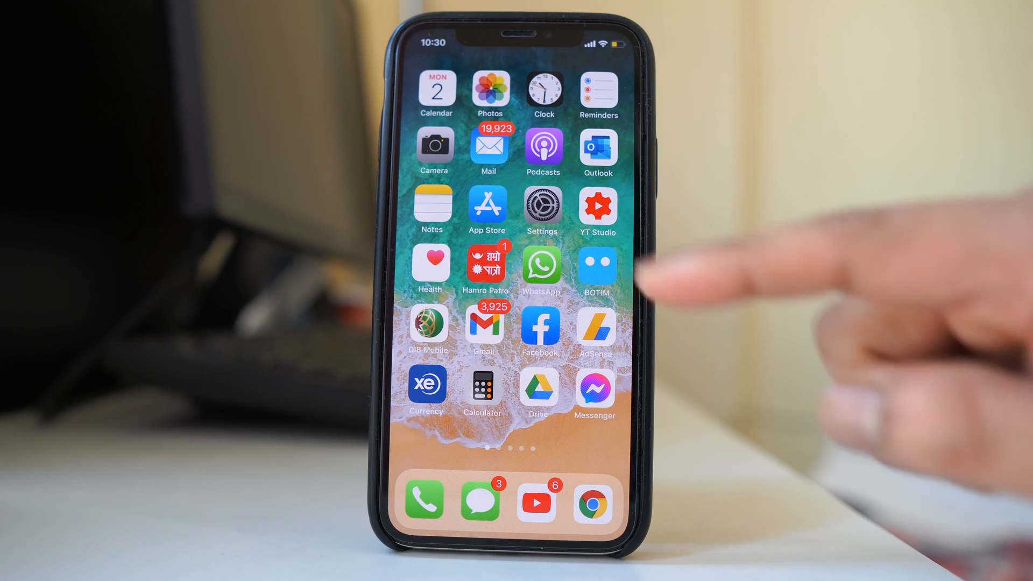
click(541, 211)
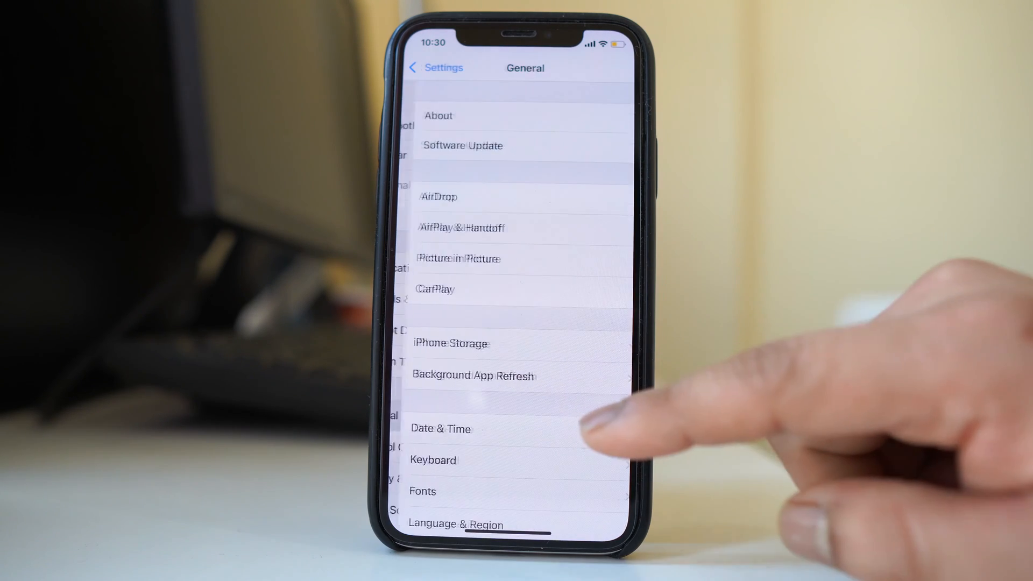
click(474, 375)
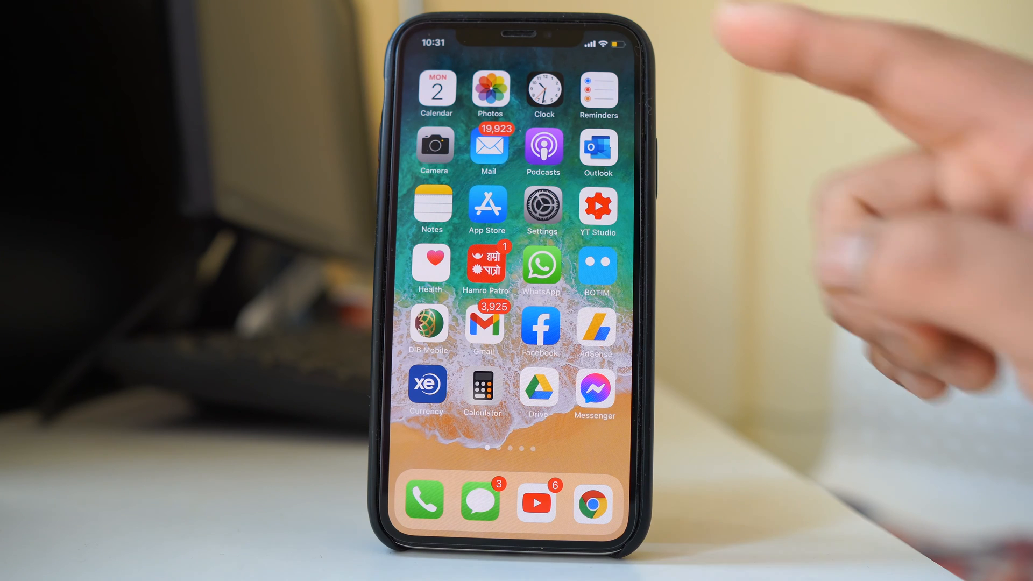
- Turn off Low Power Mode from Control Center
drag(592, 39, 592, 263)
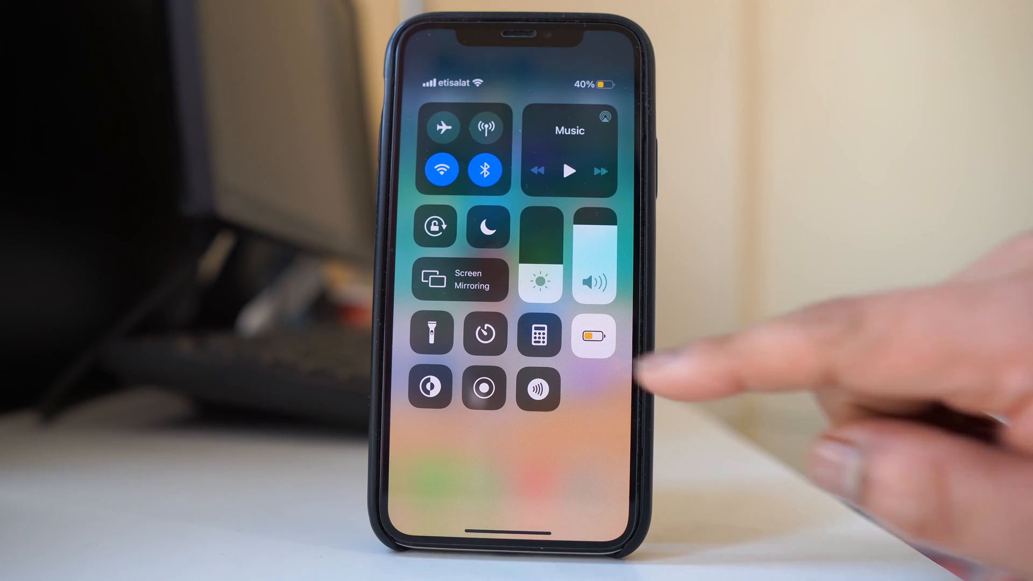
click(592, 335)
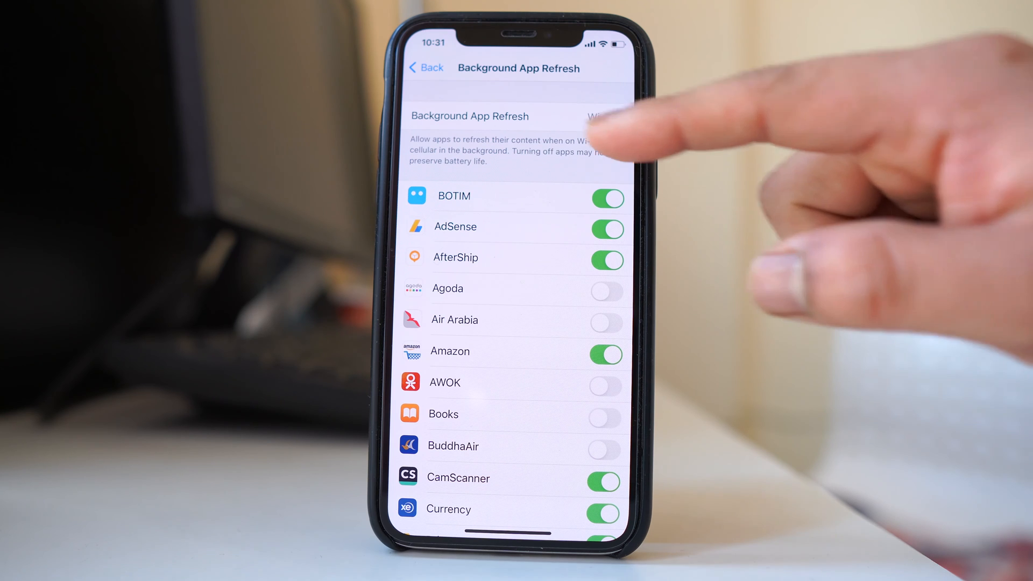
- Go back from the app refresh list and enter the Screen Time page
click(596, 116)
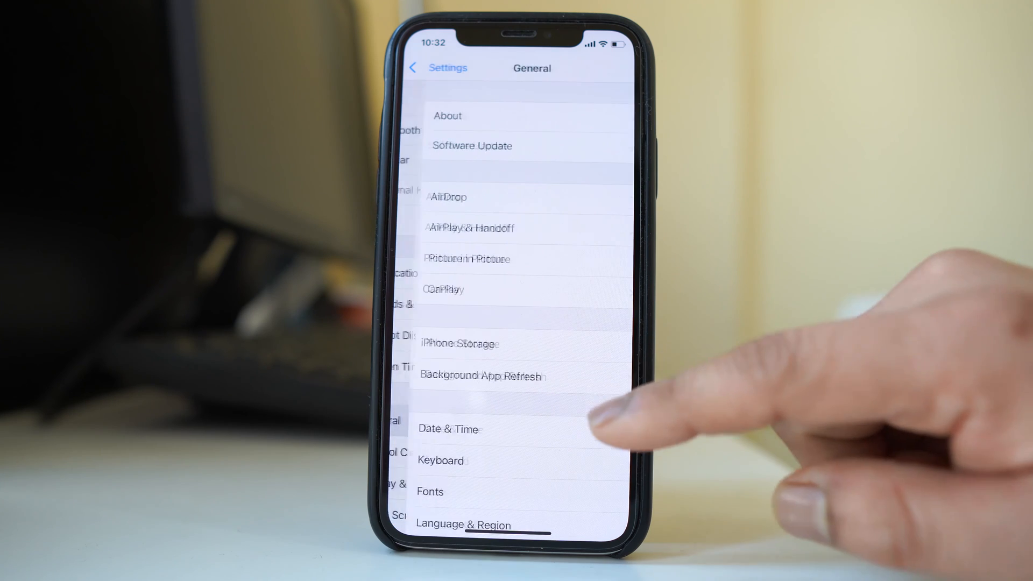
click(483, 376)
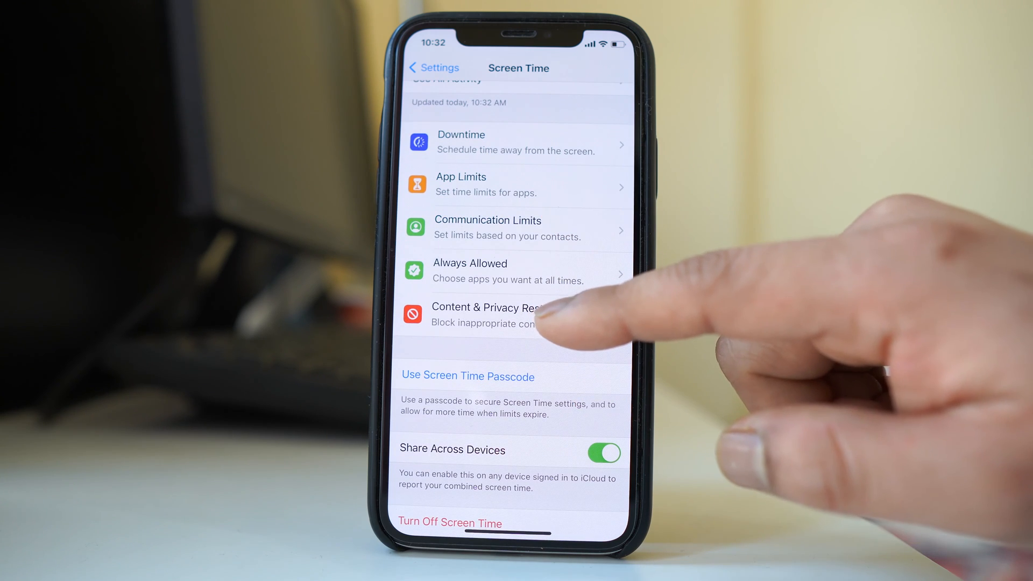
- Set Background App Activities to Allow under Content & Privacy Restrictions
click(487, 314)
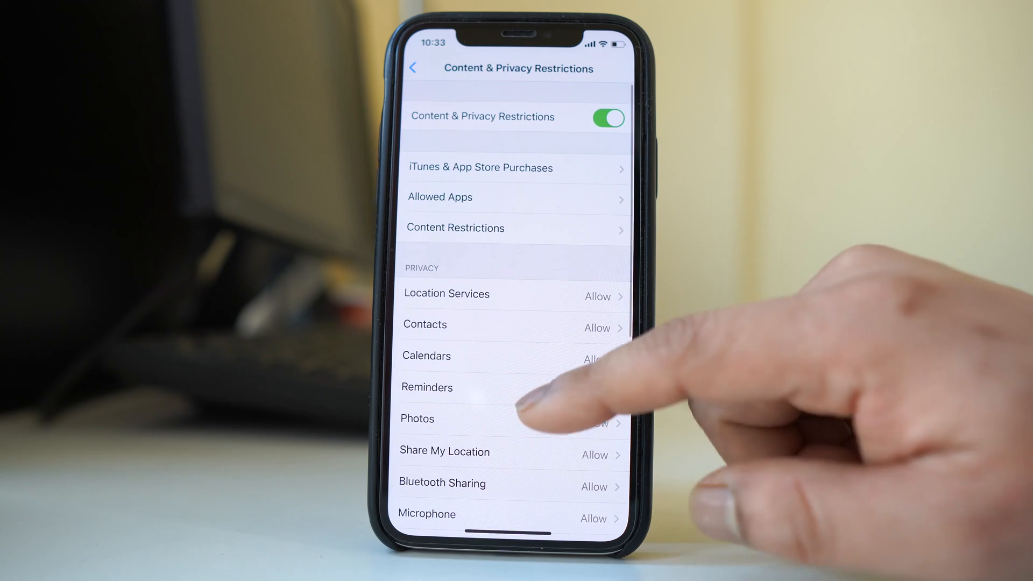
scroll(up, 3)
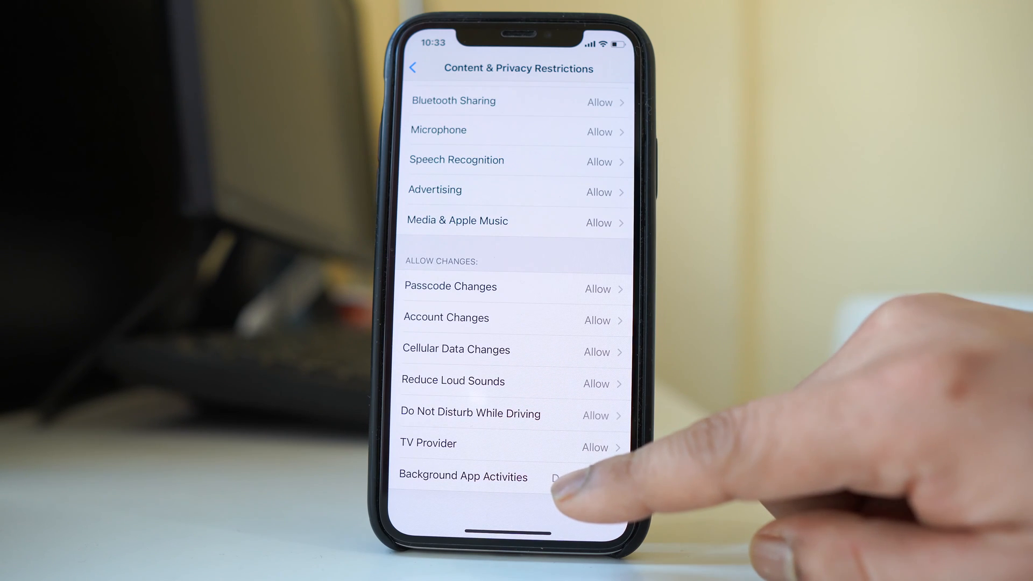
click(463, 476)
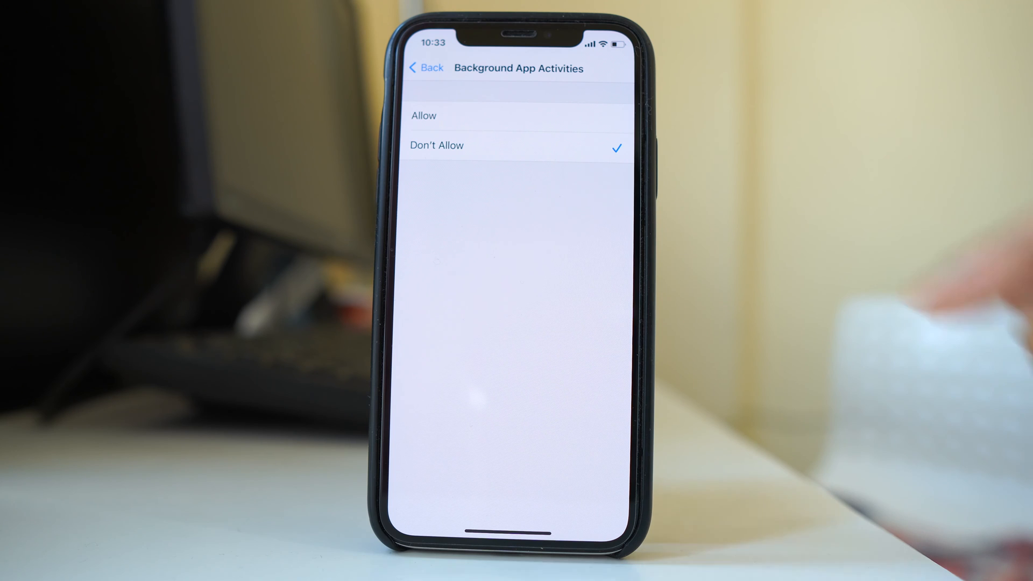
click(423, 116)
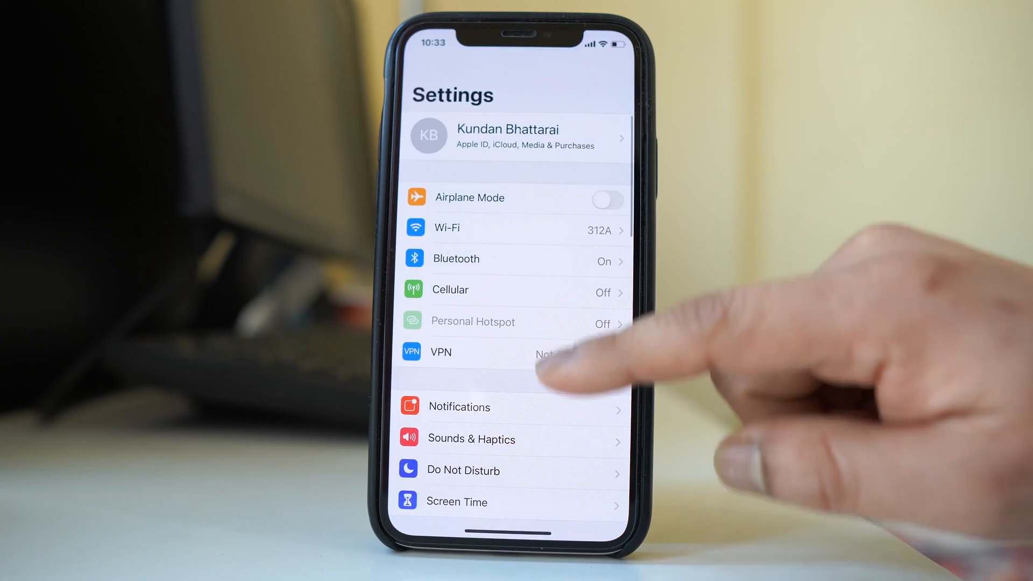
- Reopen the Background App Refresh app list from General settings
scroll(up, 3)
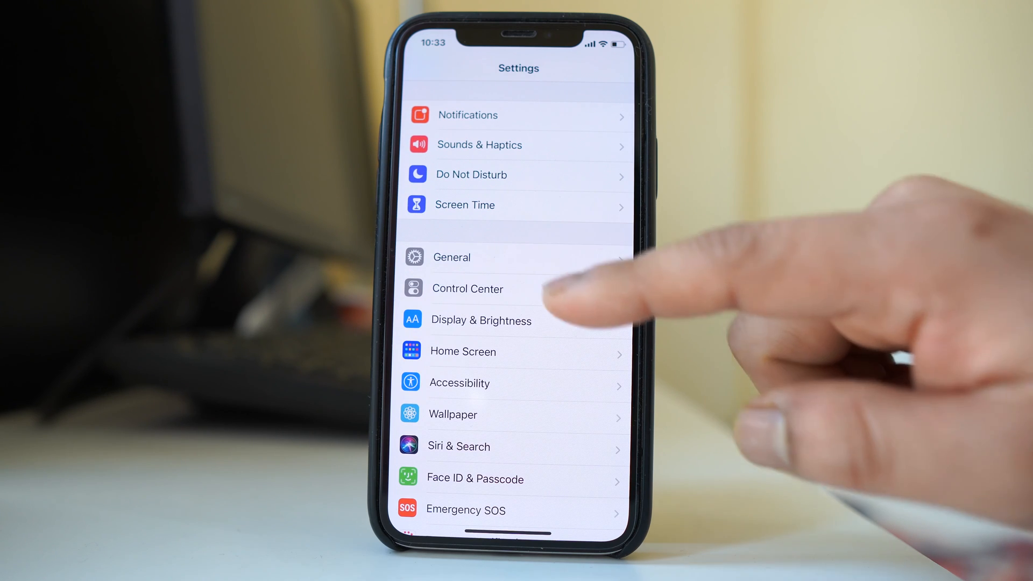
click(452, 257)
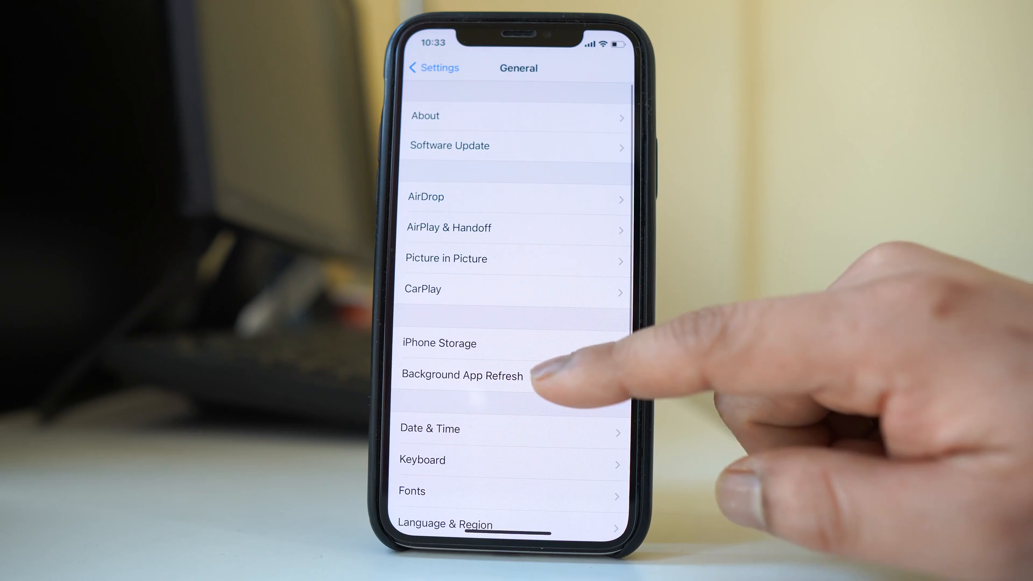
click(462, 375)
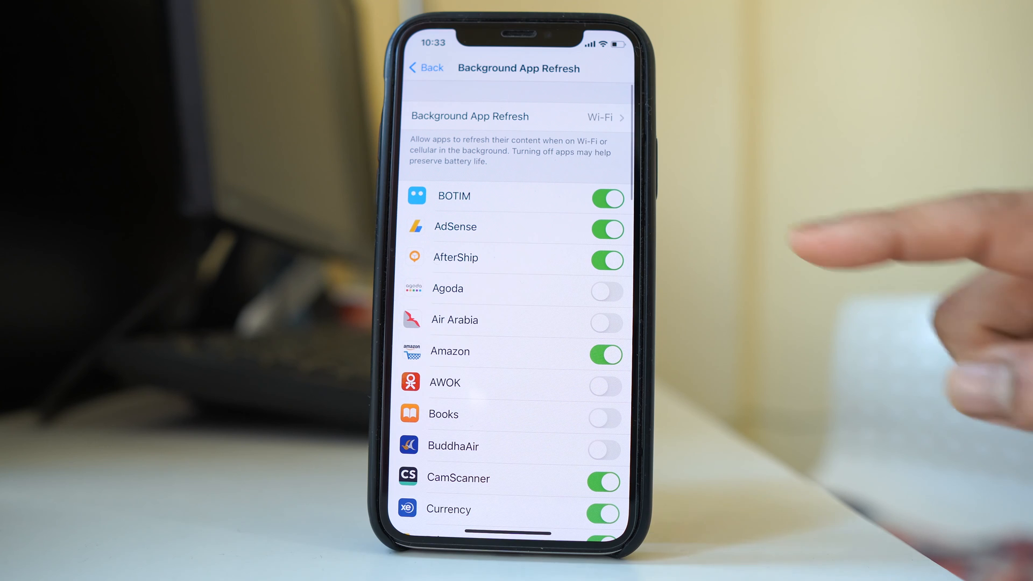
mouse_move(723, 198)
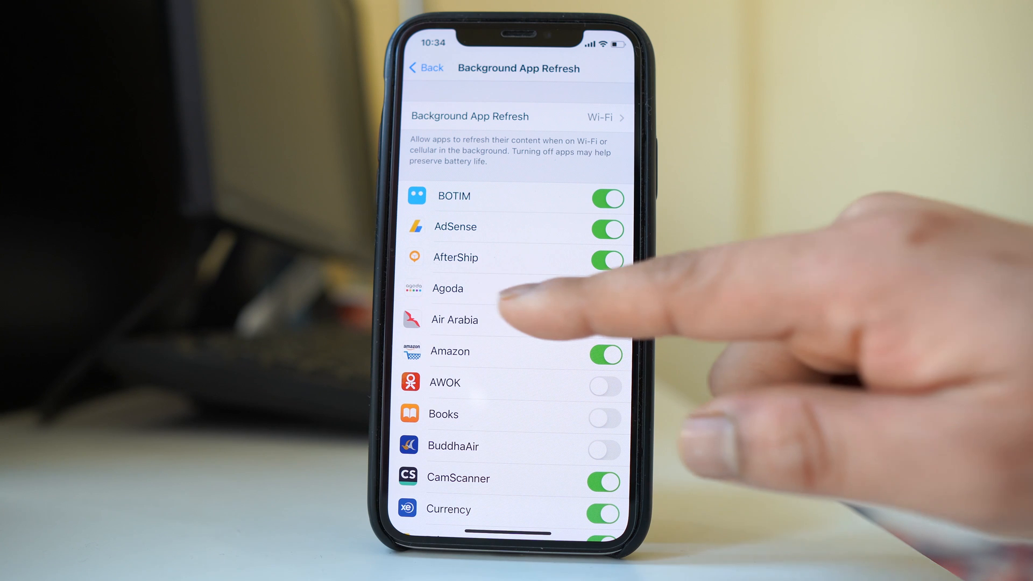
- Switch on background app refresh for Agoda
click(602, 288)
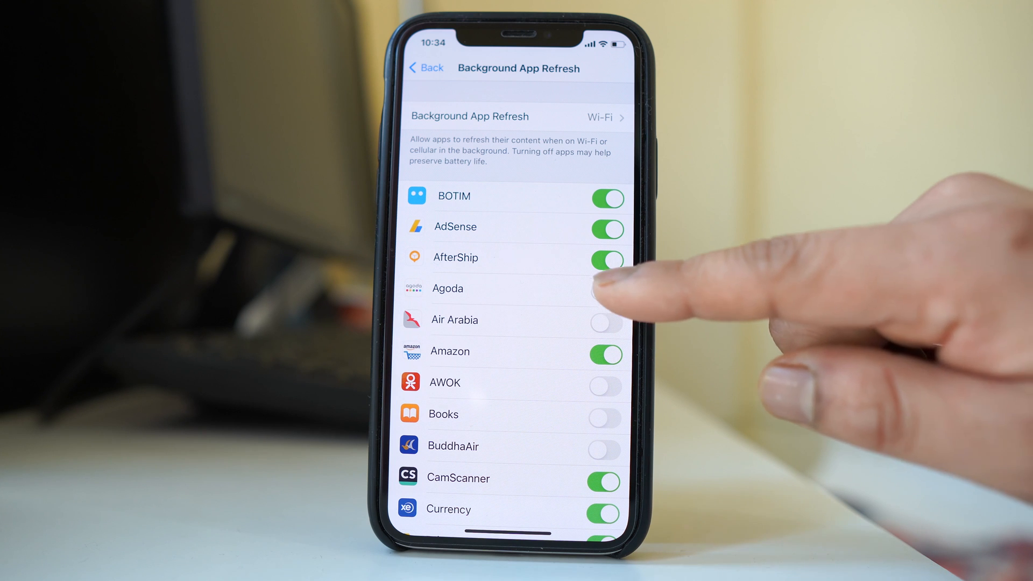
click(601, 288)
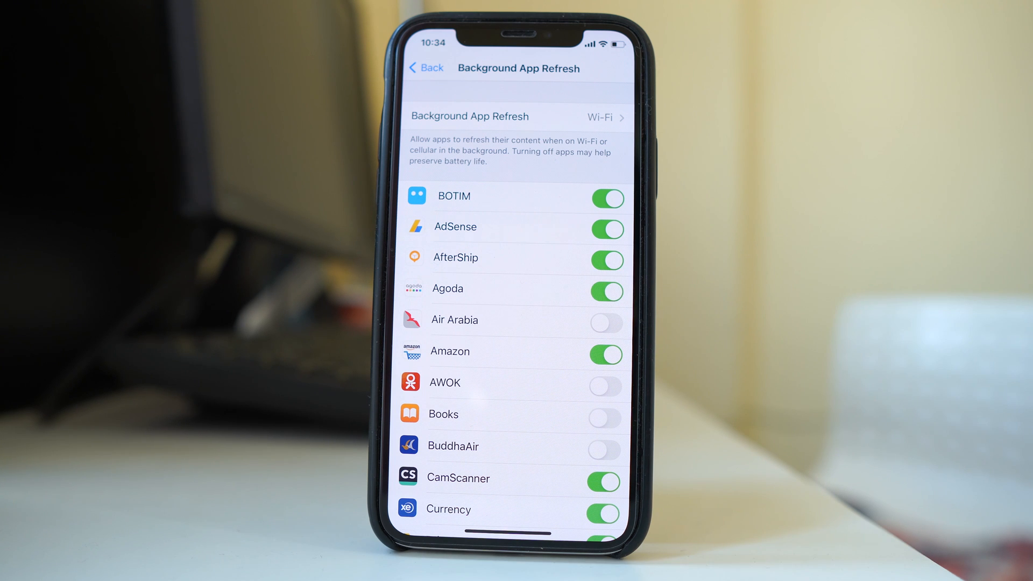